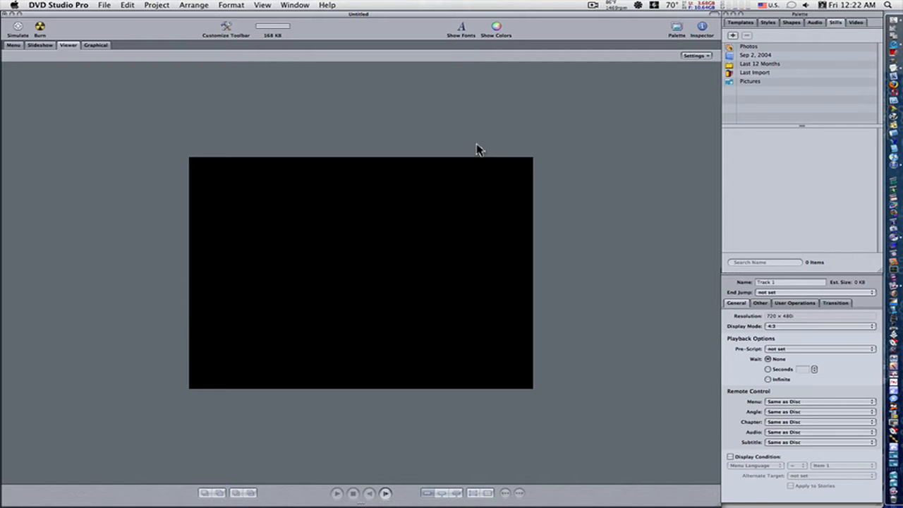
mouse_move(649, 208)
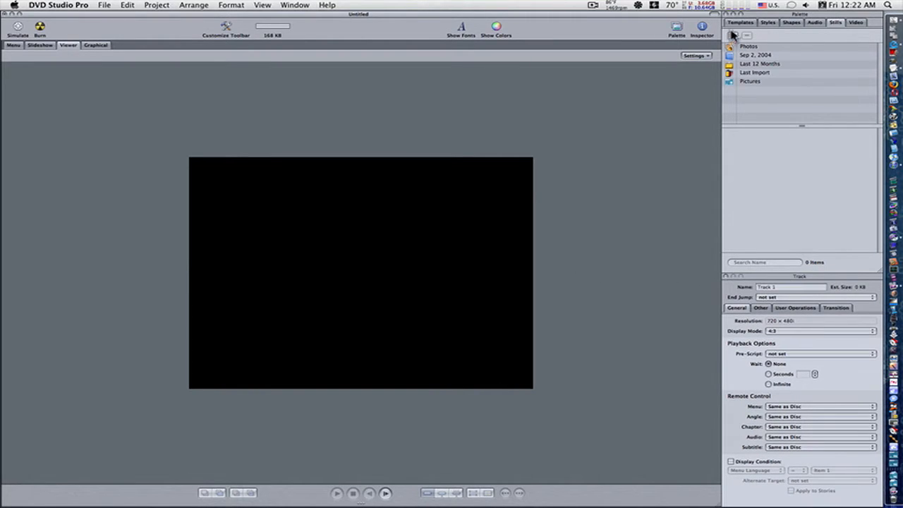
Show the Apple menu template collection in the Palette's Templates tab
click(739, 21)
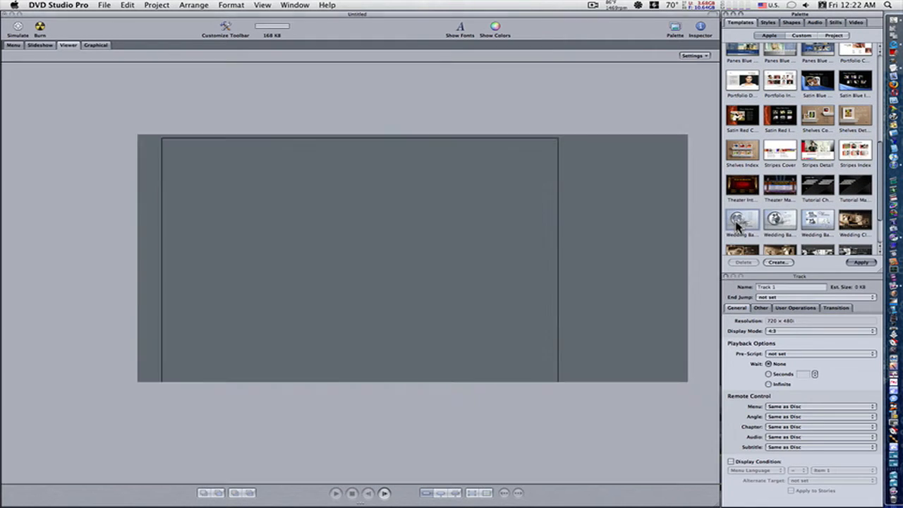
Apply the silver Wedding Basic template and change its header to 'Mac Vs PC'
click(860, 262)
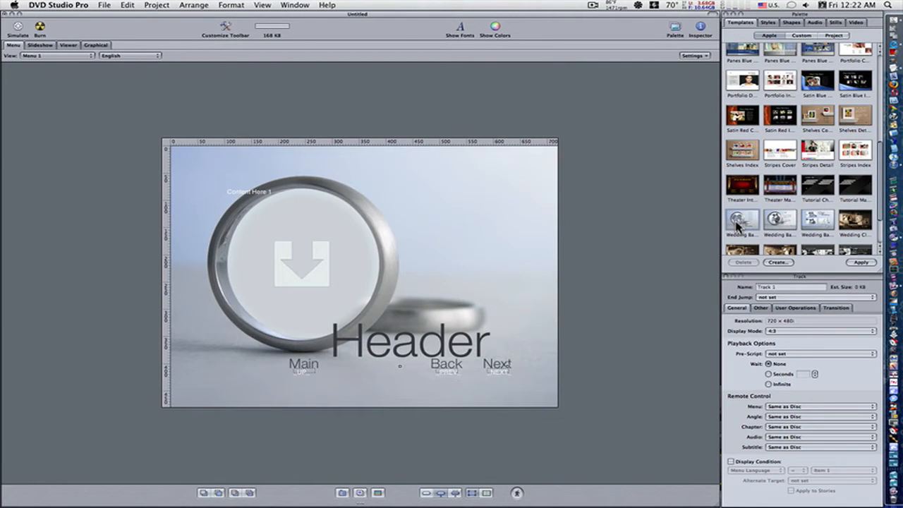
mouse_move(630, 259)
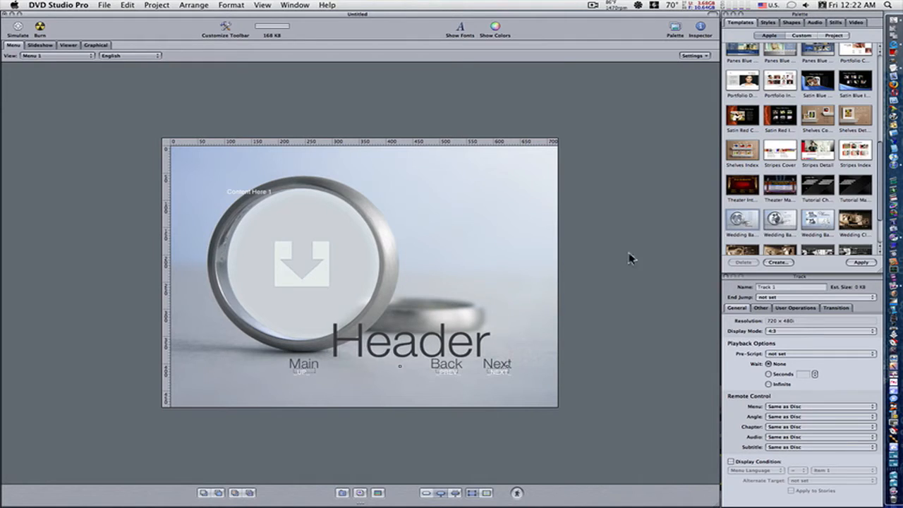
mouse_move(494, 342)
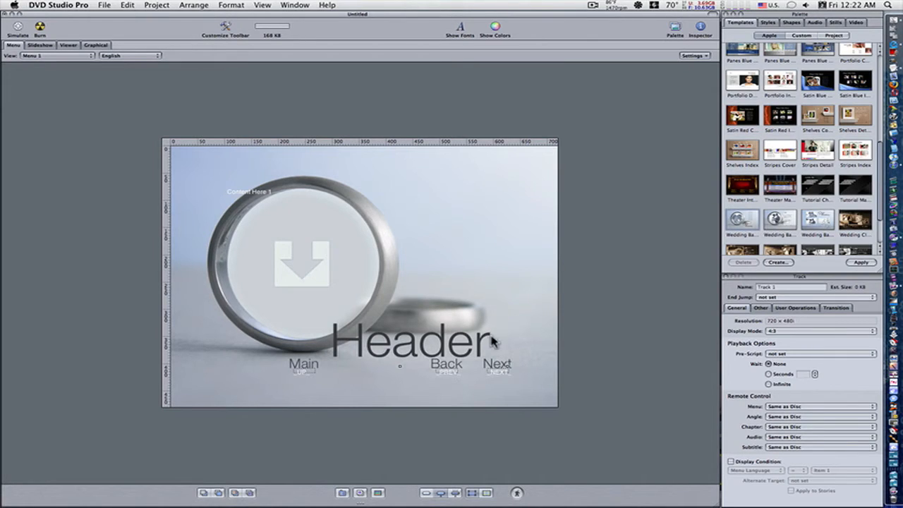
mouse_move(169, 282)
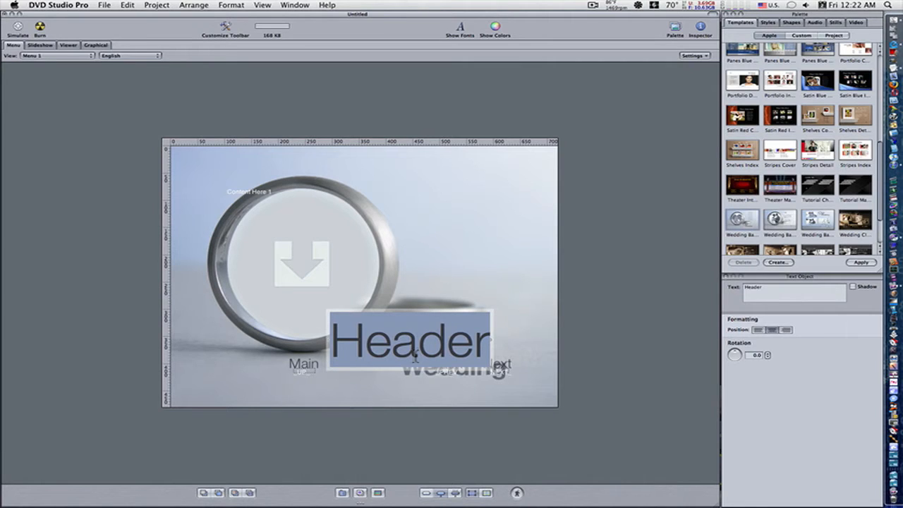
text(Mac Vs PC)
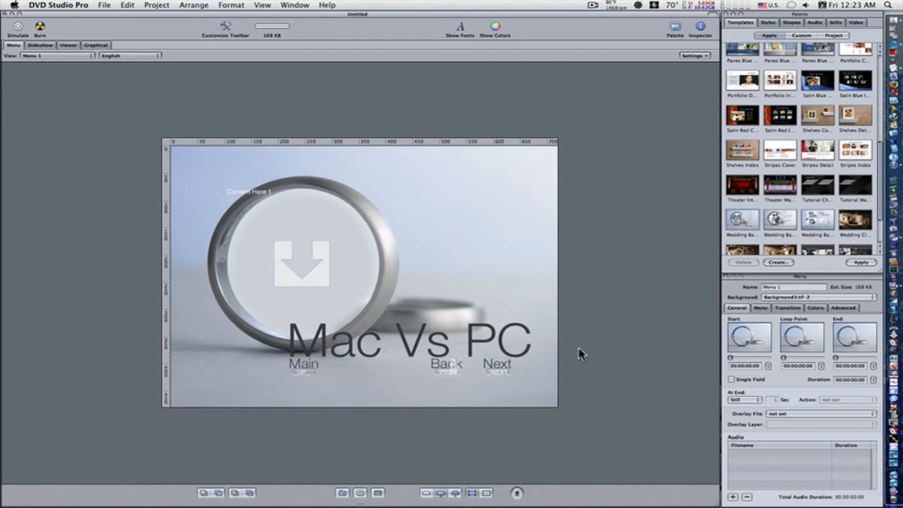
Change the Main button label to 'Play Movie' and the Next label to 'Slideshow'
click(303, 364)
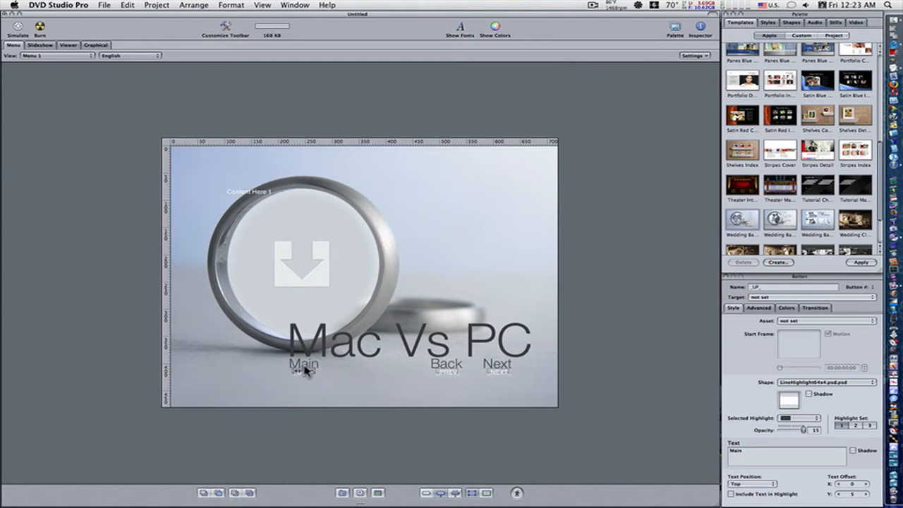
click(304, 364)
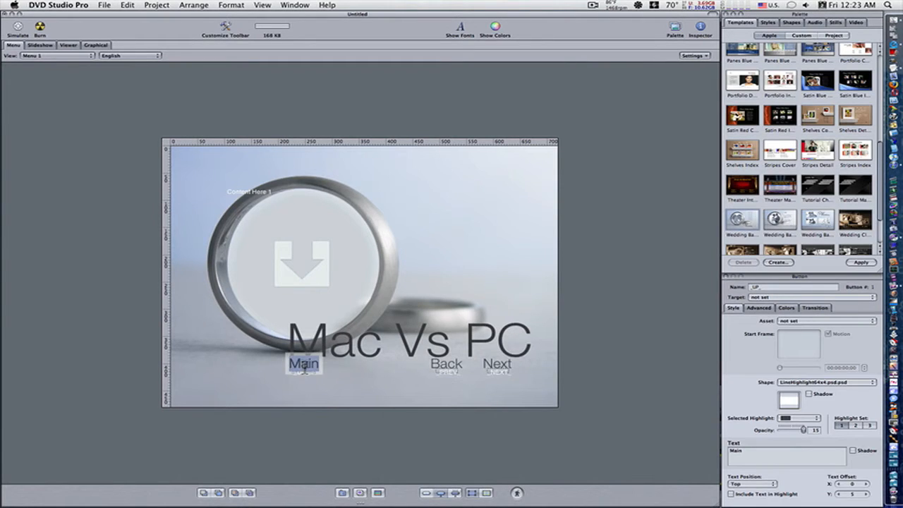
text(Play Movie)
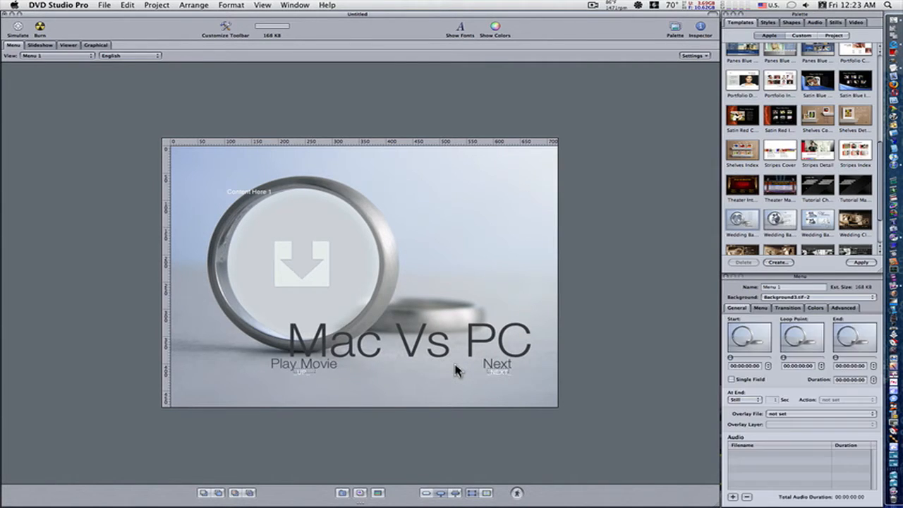
click(497, 364)
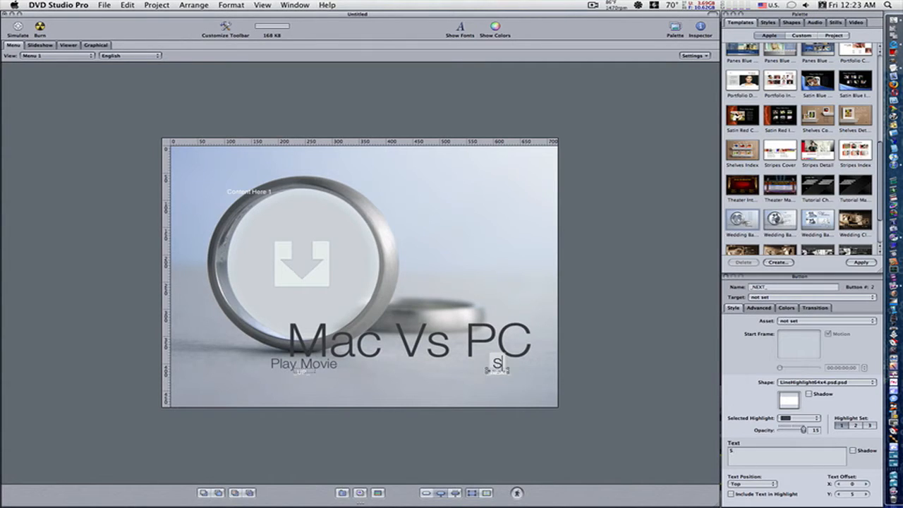
text(Slideshow)
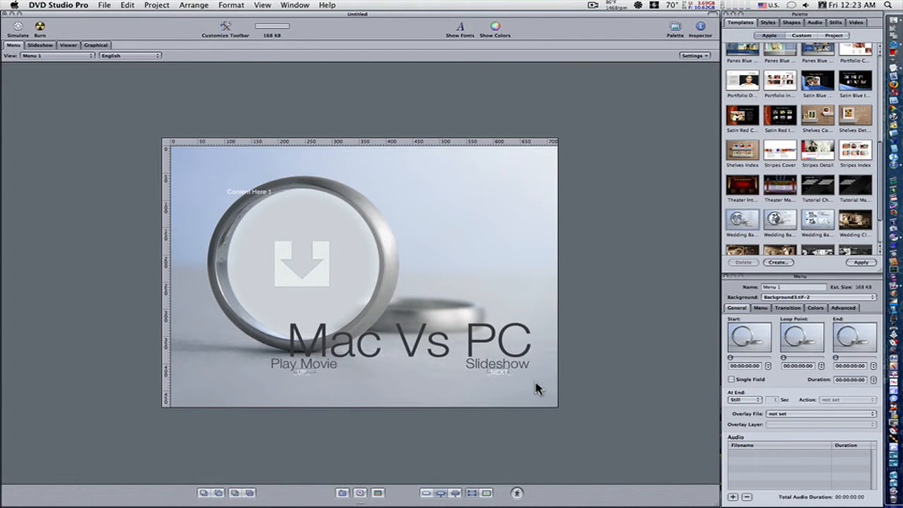
mouse_move(459, 302)
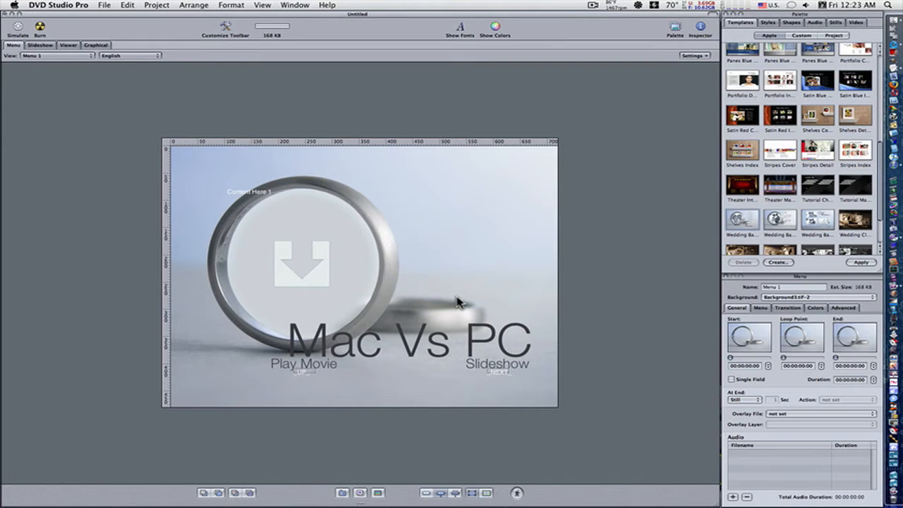
mouse_move(331, 274)
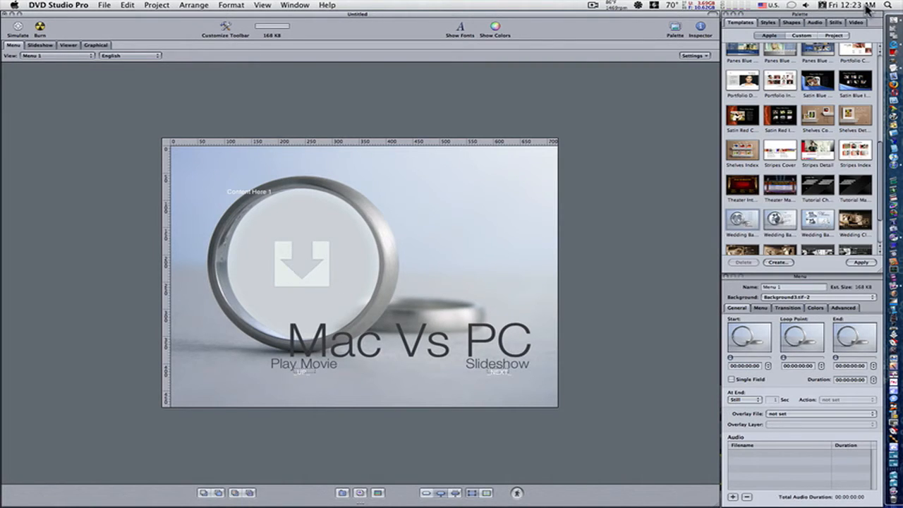
click(836, 22)
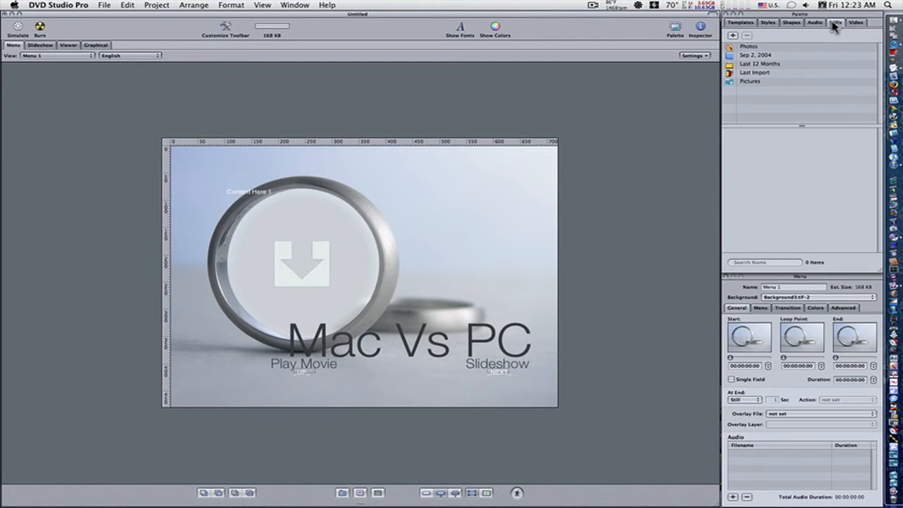
mouse_move(776, 41)
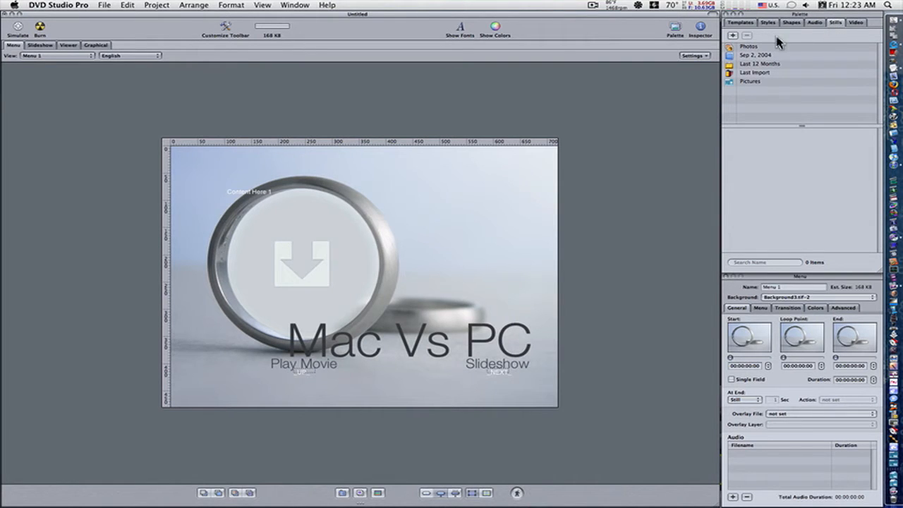
mouse_move(765, 120)
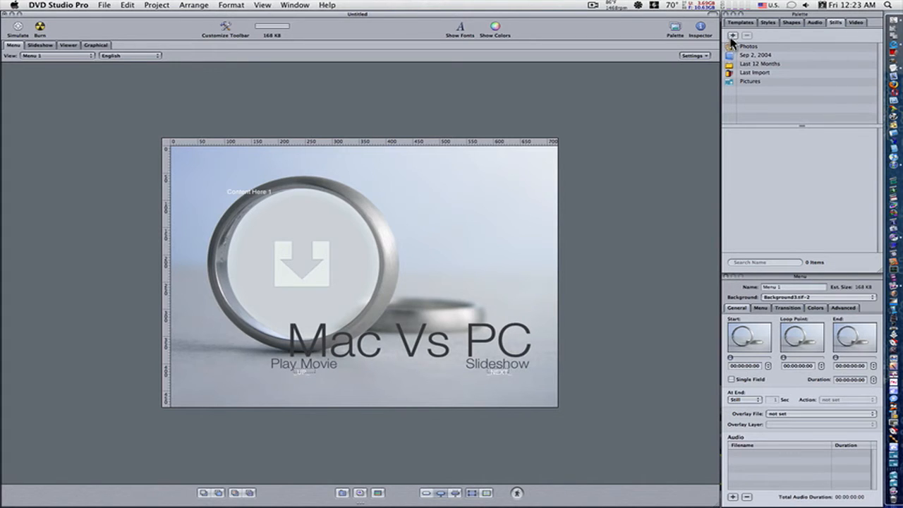
click(732, 35)
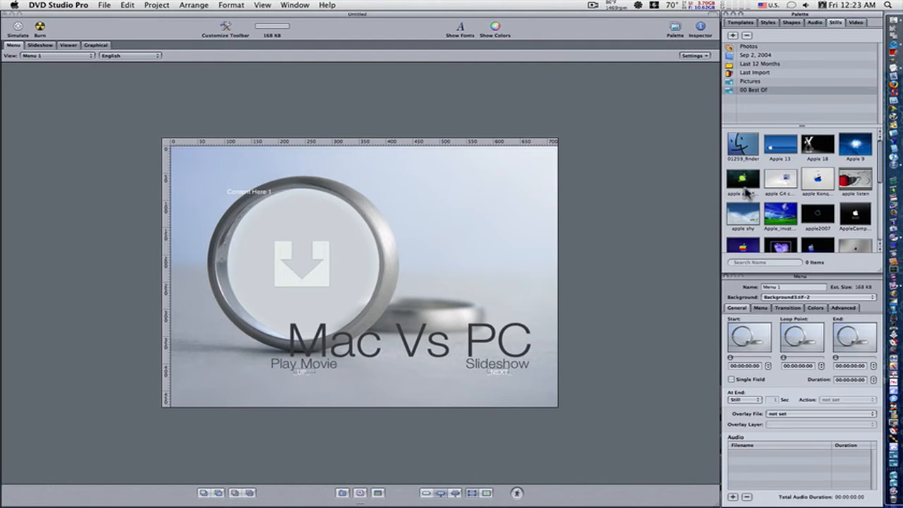
mouse_move(781, 231)
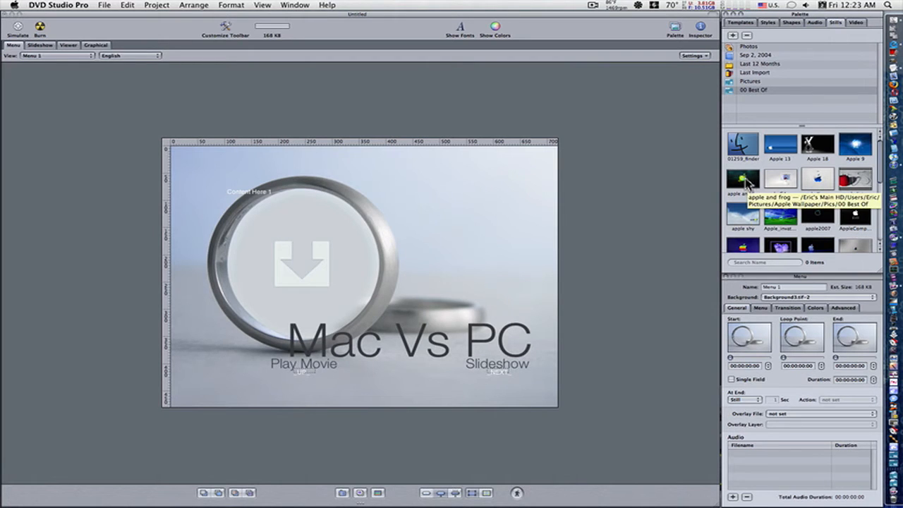
right_click(303, 265)
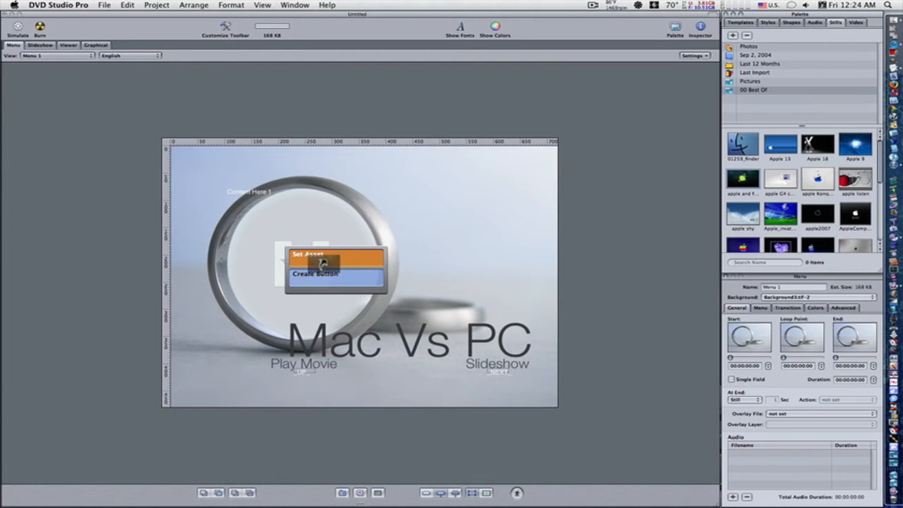
click(308, 254)
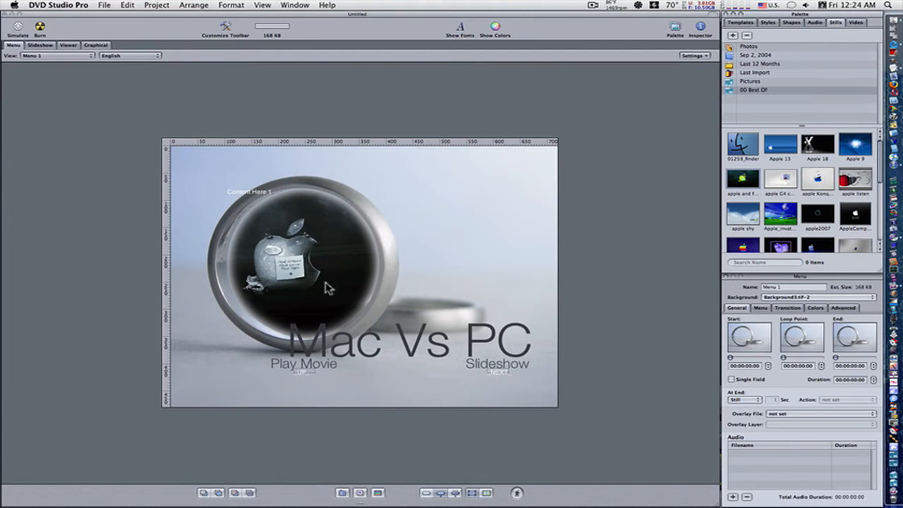
mouse_move(337, 309)
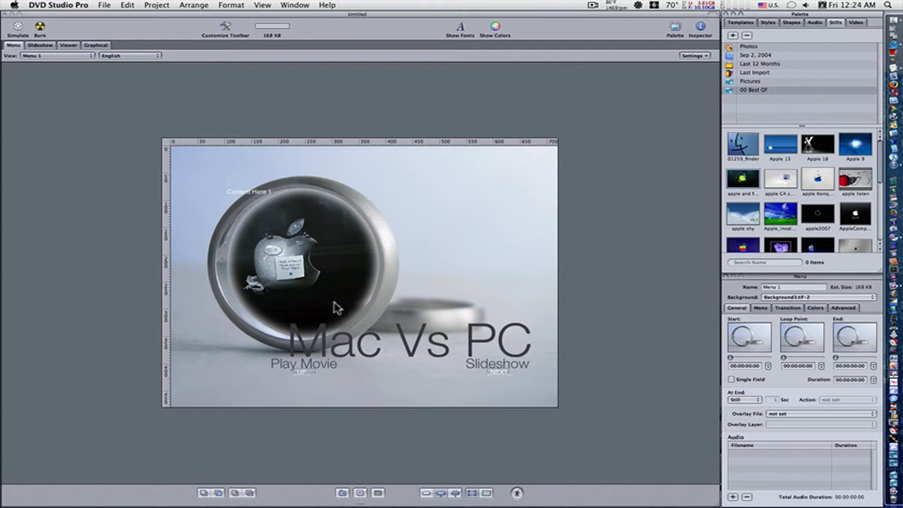
mouse_move(279, 259)
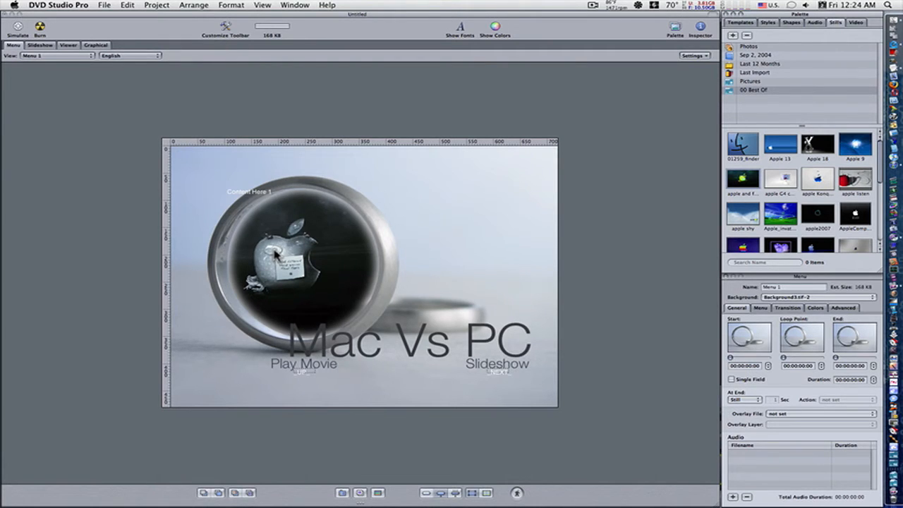
mouse_move(339, 300)
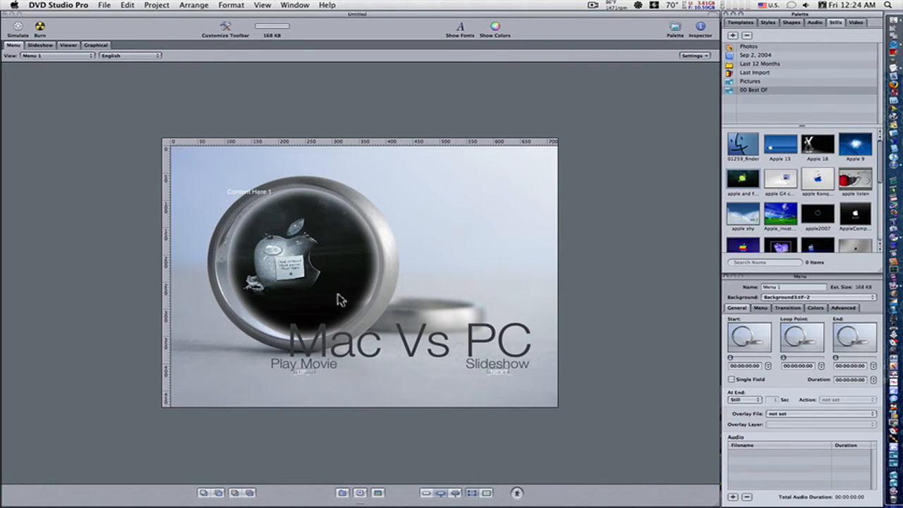
mouse_move(228, 300)
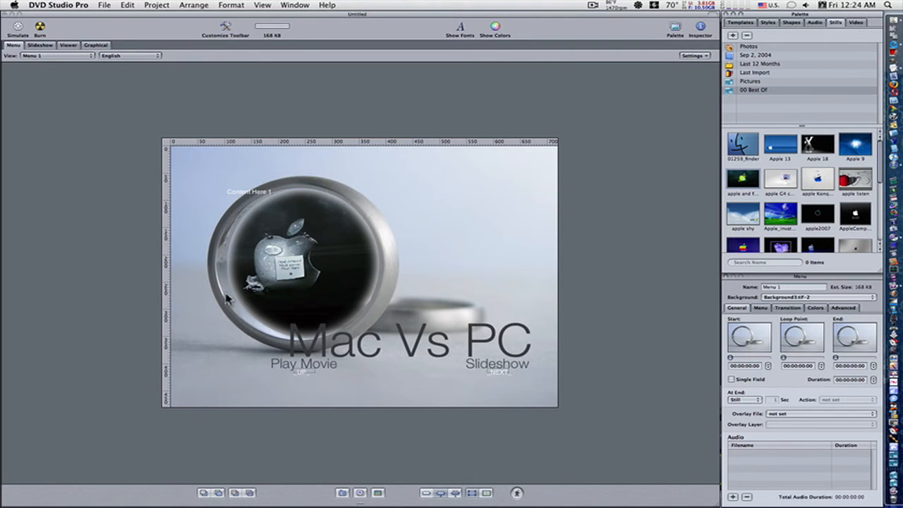
mouse_move(383, 187)
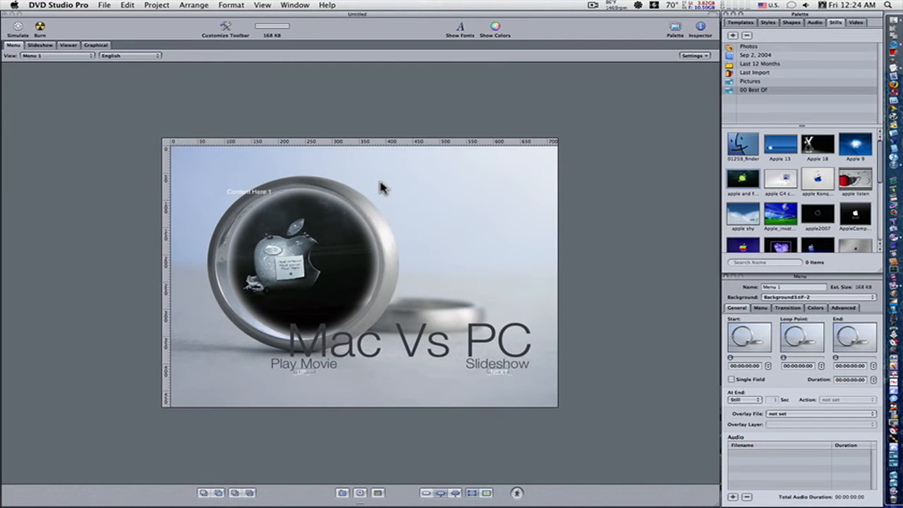
mouse_move(405, 263)
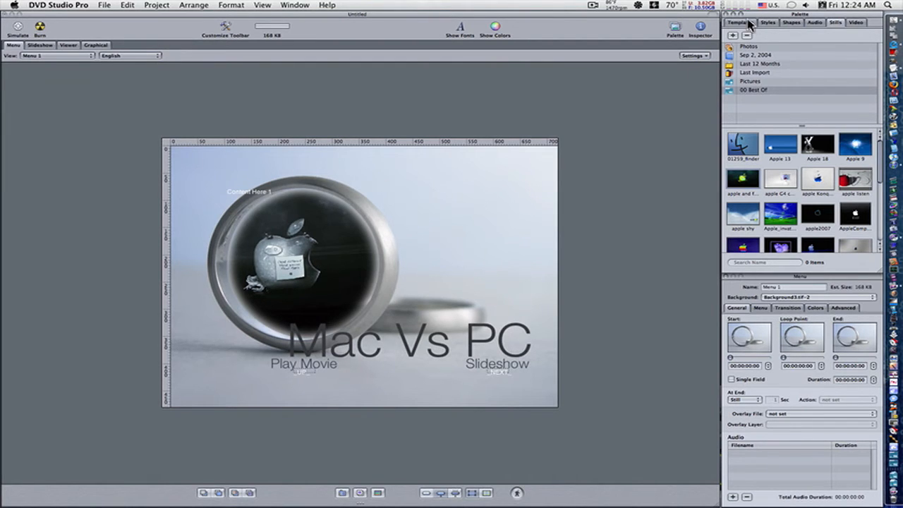
mouse_move(840, 24)
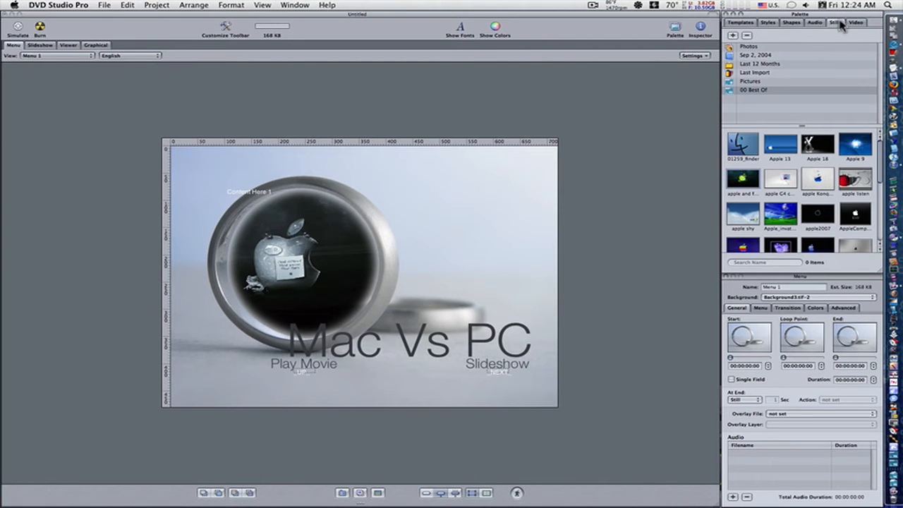
Import the Desktop's untitled video folder and link clip 22 to the Play Movie button
click(856, 22)
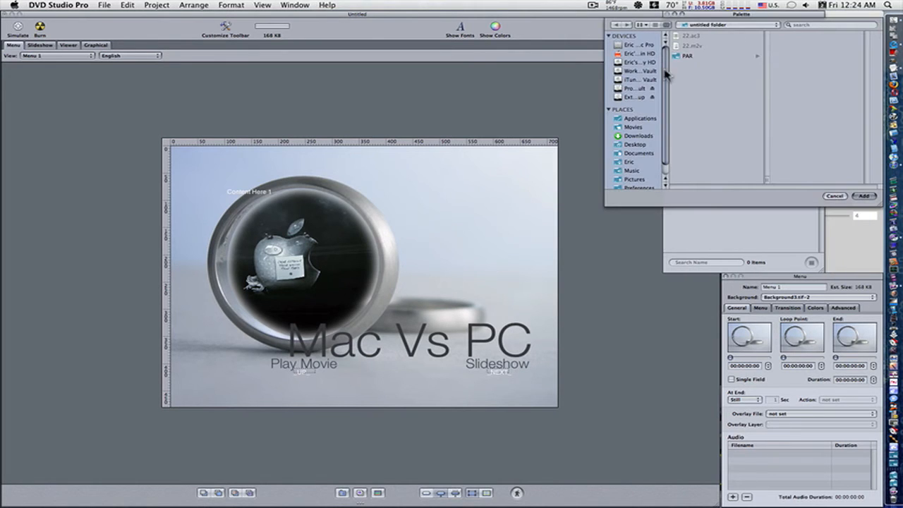
click(635, 145)
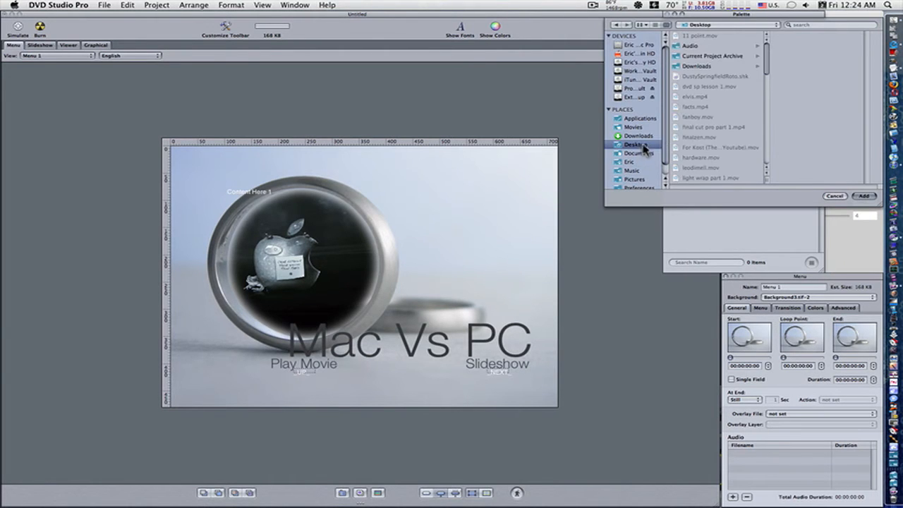
scroll(down, 3)
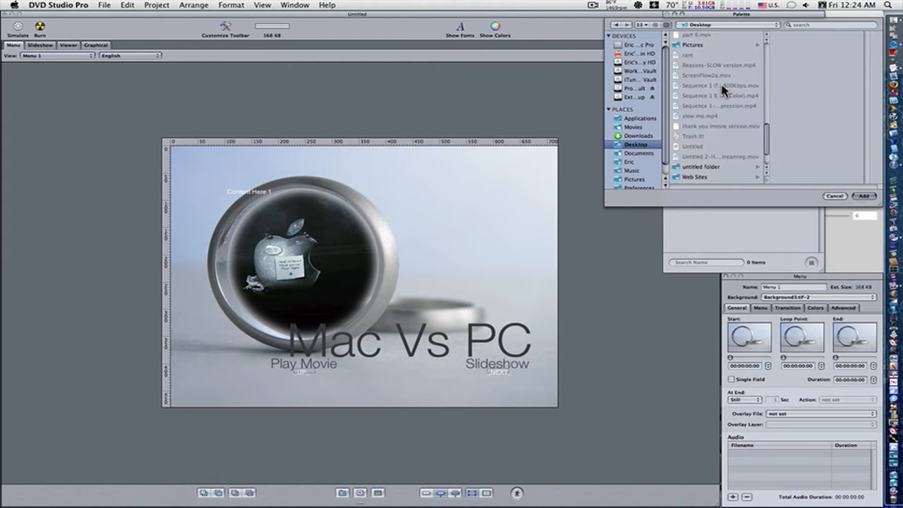
mouse_move(695, 175)
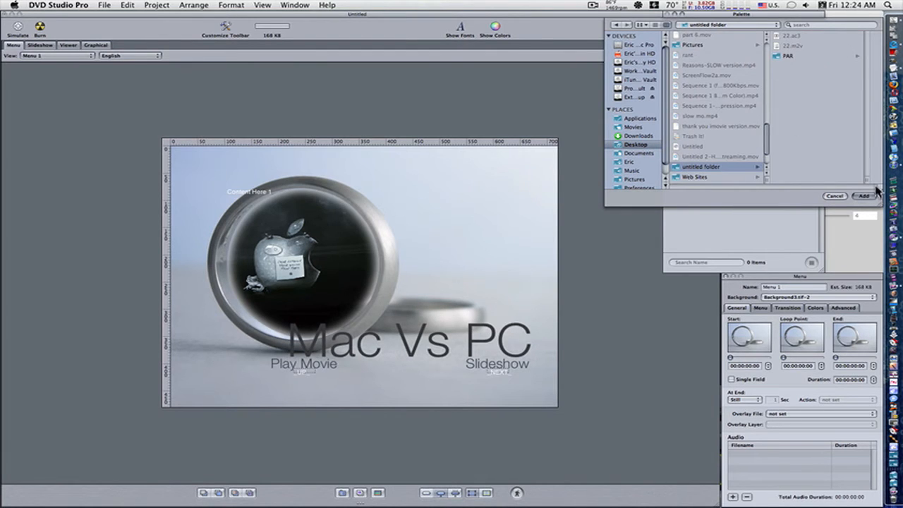
click(864, 195)
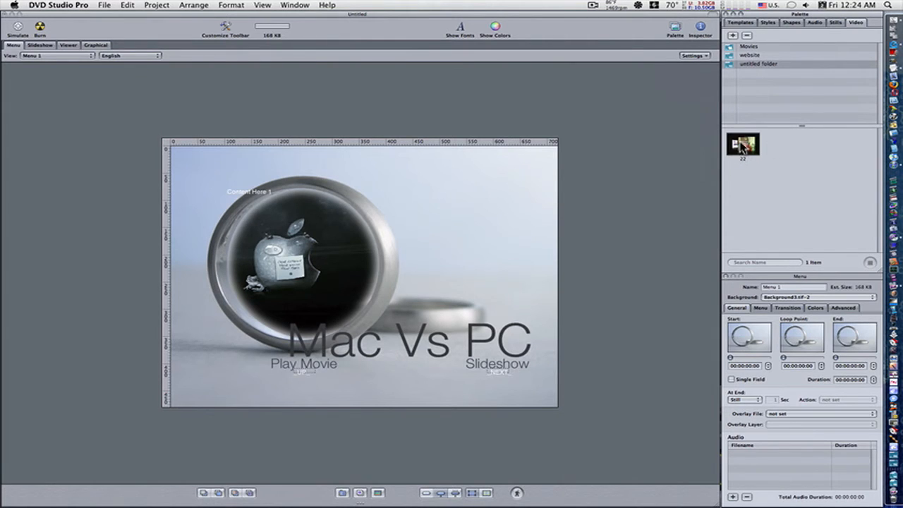
mouse_move(742, 146)
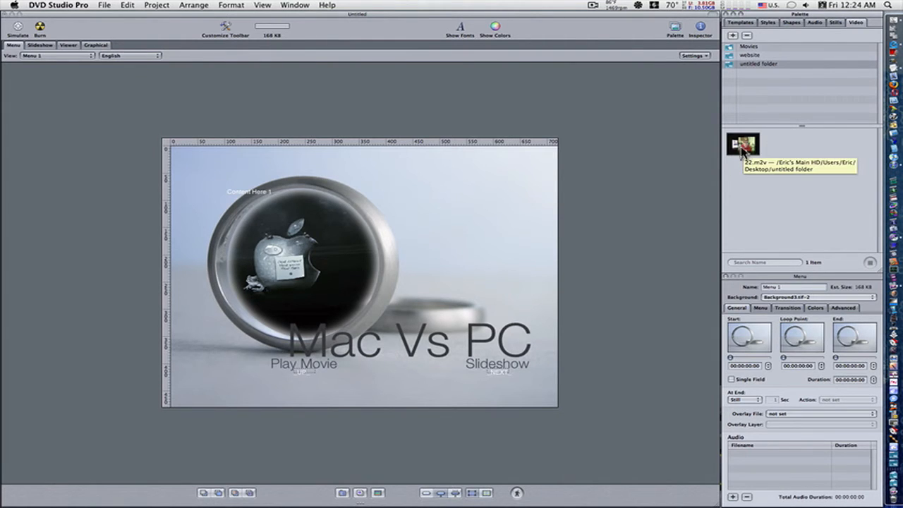
drag(742, 144, 346, 315)
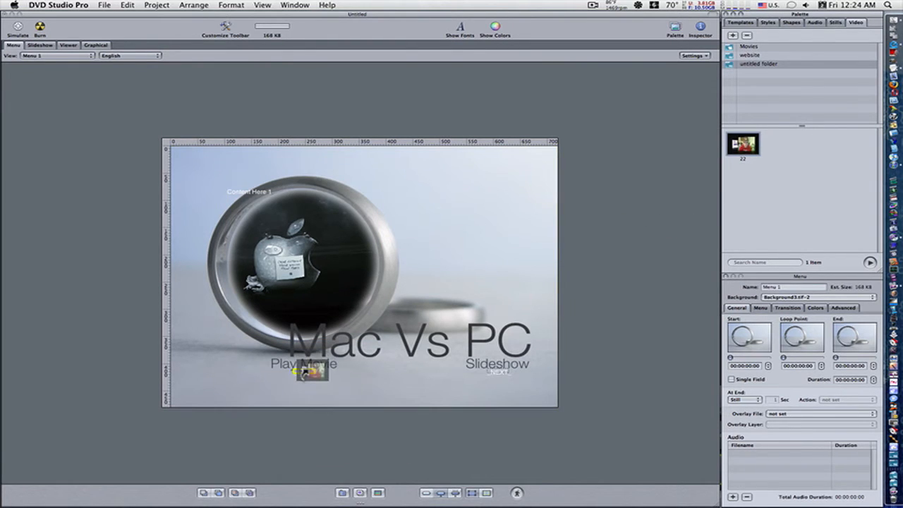
right_click(314, 372)
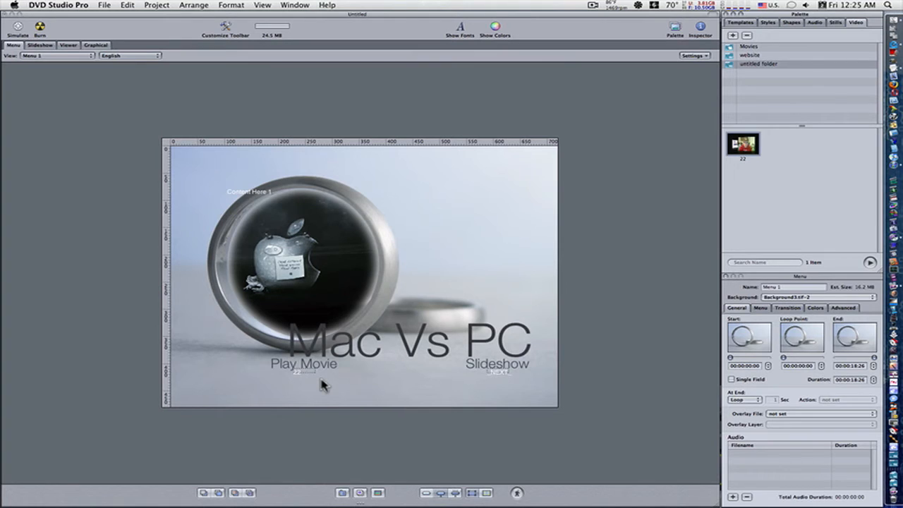
mouse_move(325, 381)
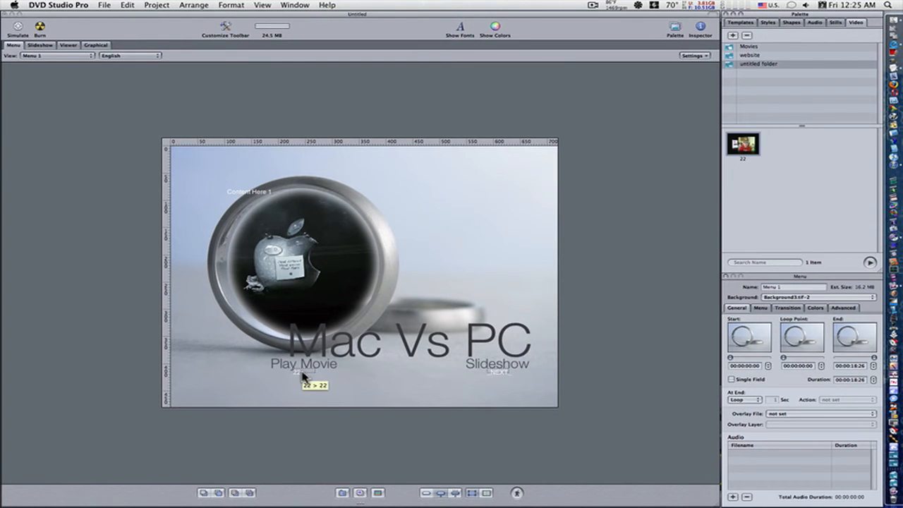
mouse_move(475, 371)
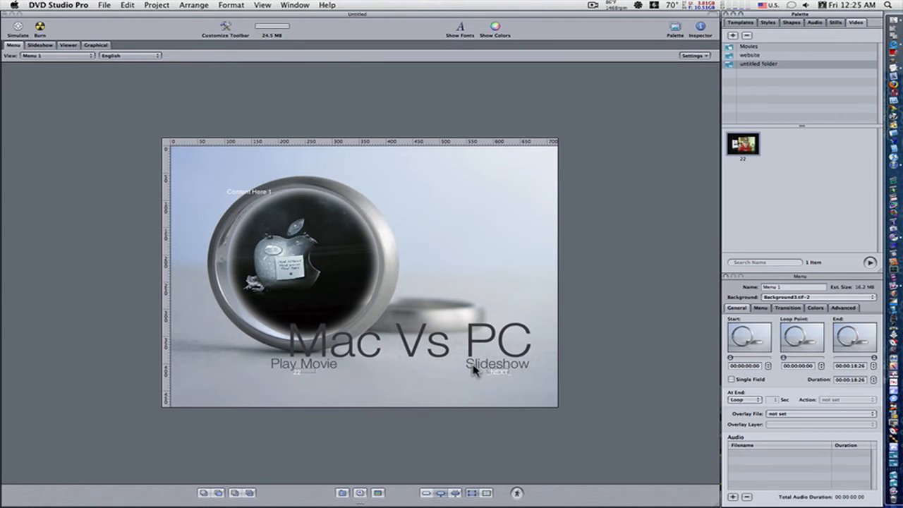
Build Slideshow 1 from the '00 Best Of' stills folder on the Slideshow button
click(835, 22)
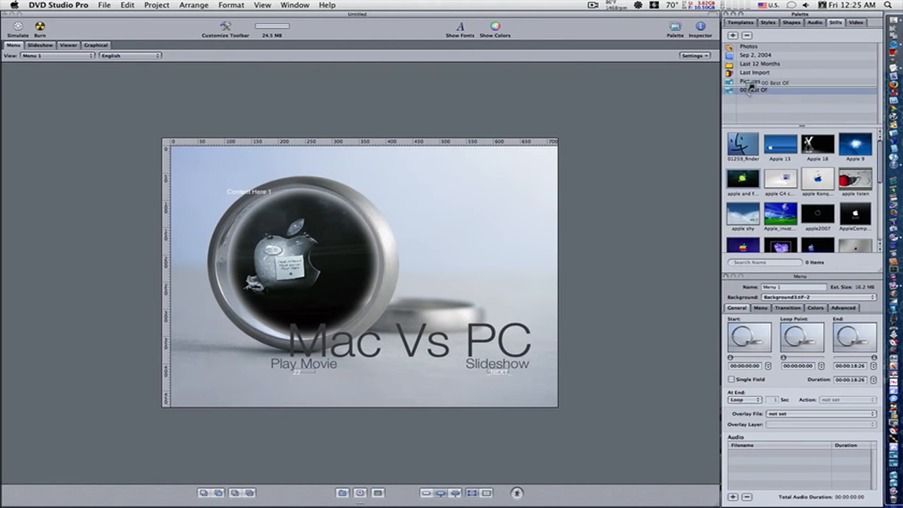
right_click(508, 371)
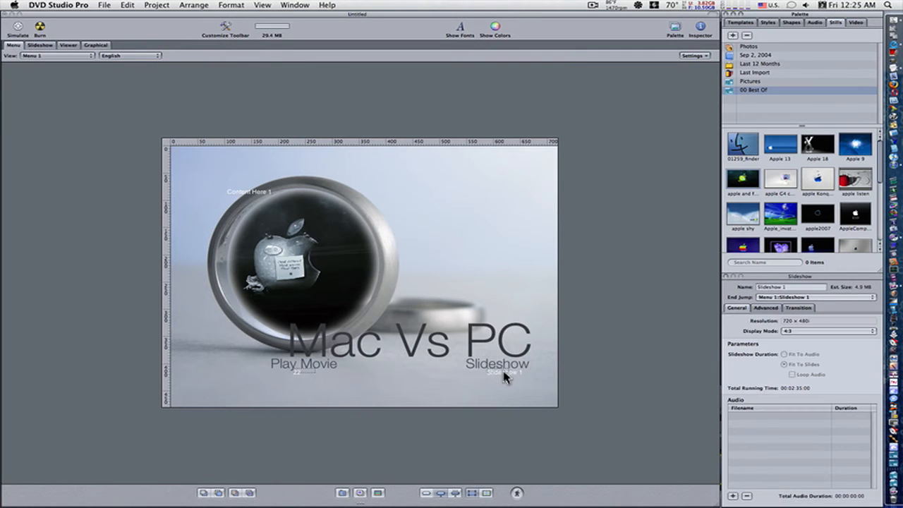
mouse_move(416, 343)
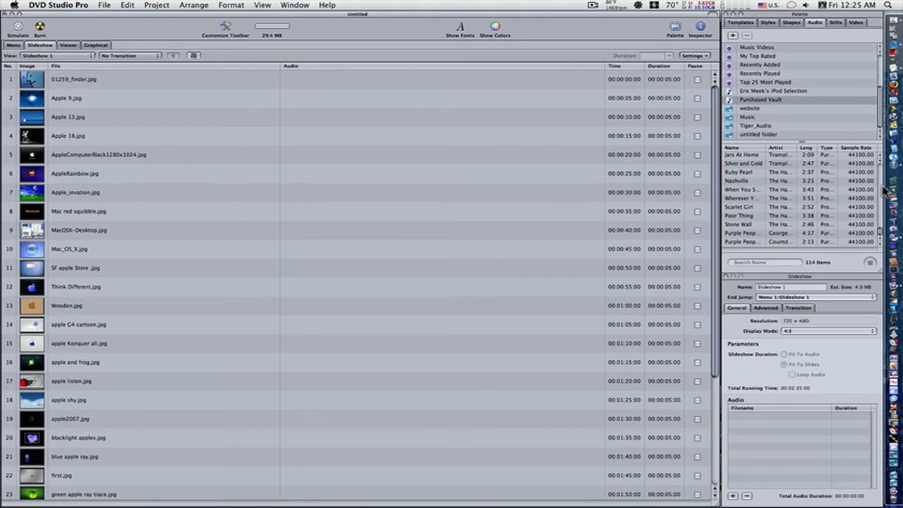
mouse_move(755, 238)
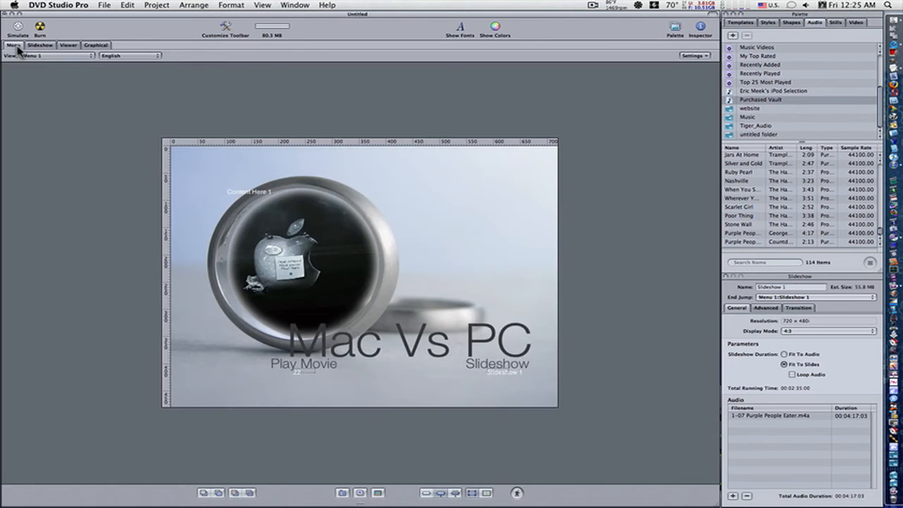
mouse_move(138, 214)
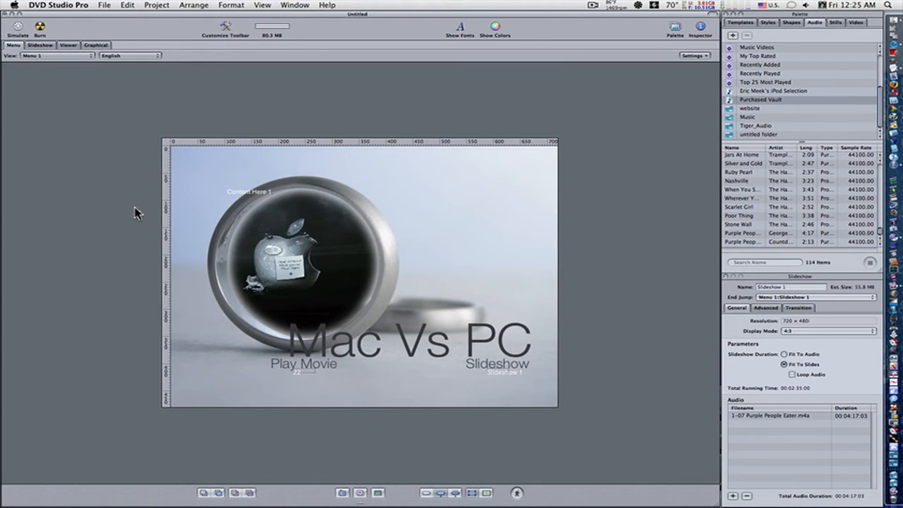
mouse_move(274, 266)
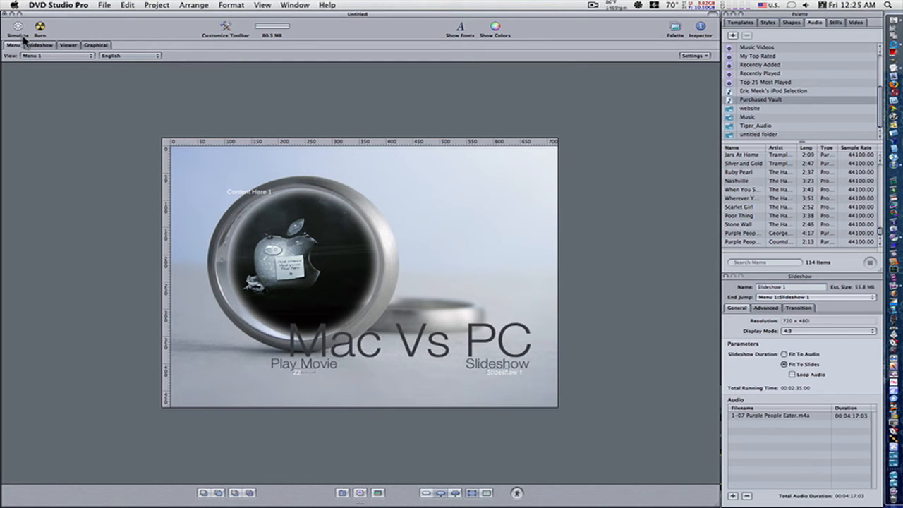
mouse_move(16, 26)
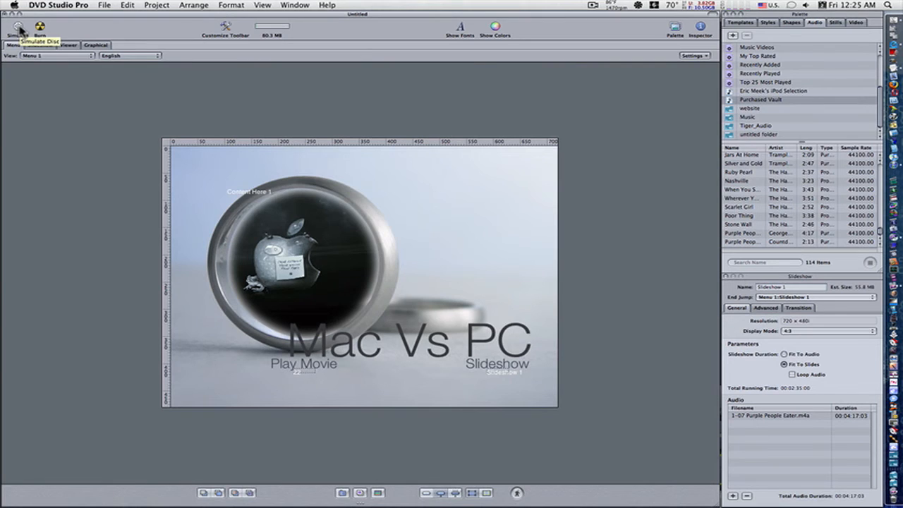
Launch the Simulator on the Mac Vs PC menu and change its display mode
click(17, 28)
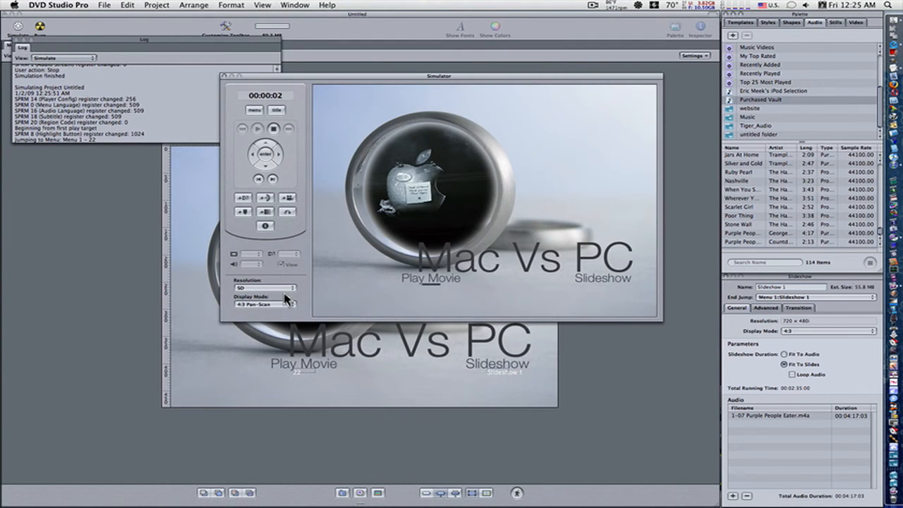
click(265, 287)
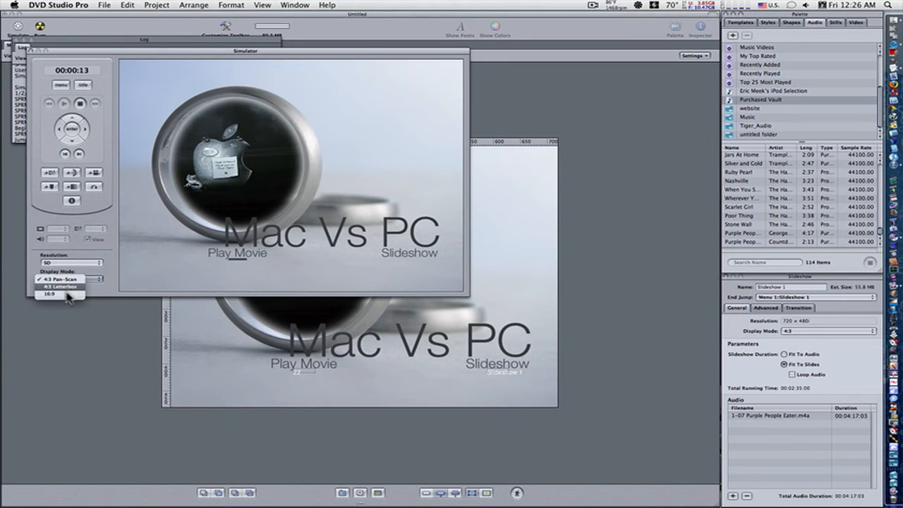
click(50, 278)
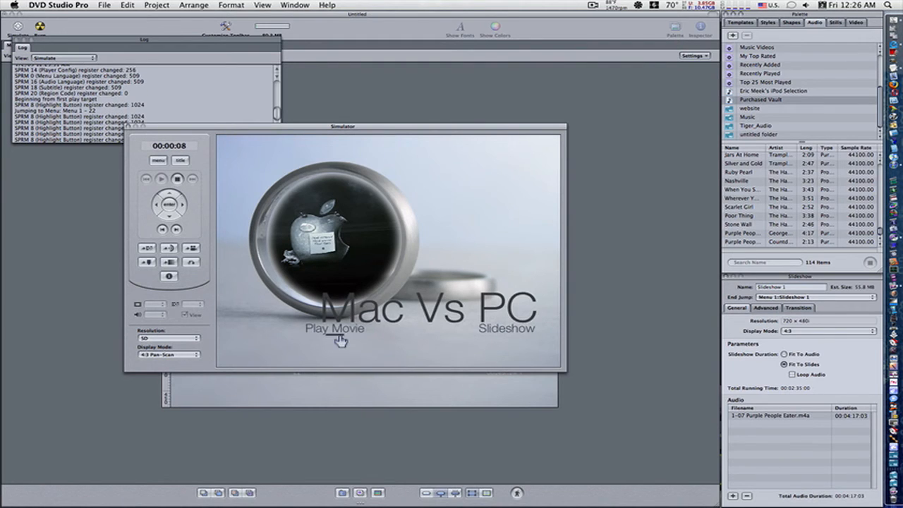
Play the movie and the slideshow in the Simulator, returning to the menu after each
click(334, 328)
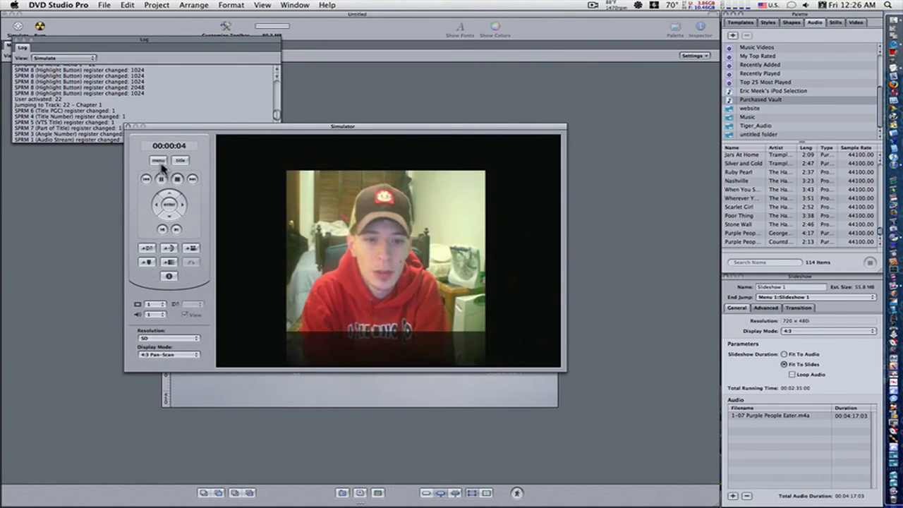
click(158, 160)
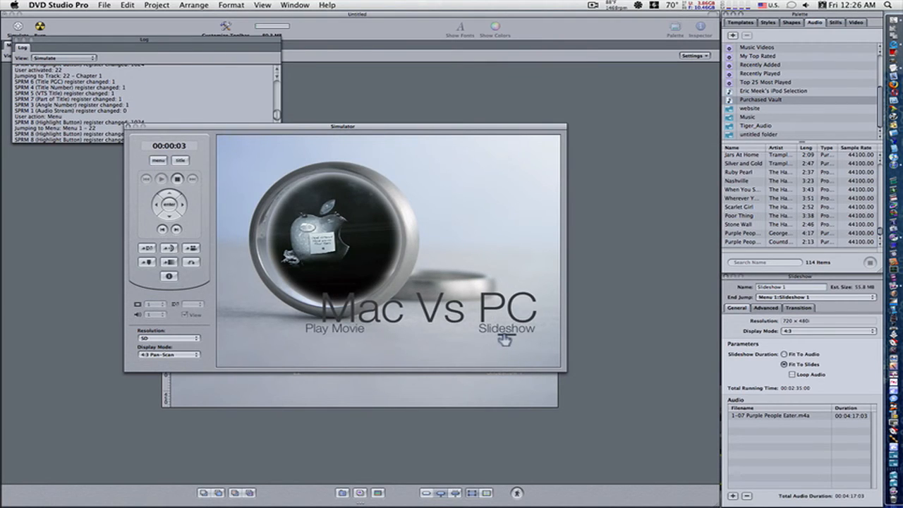
click(506, 329)
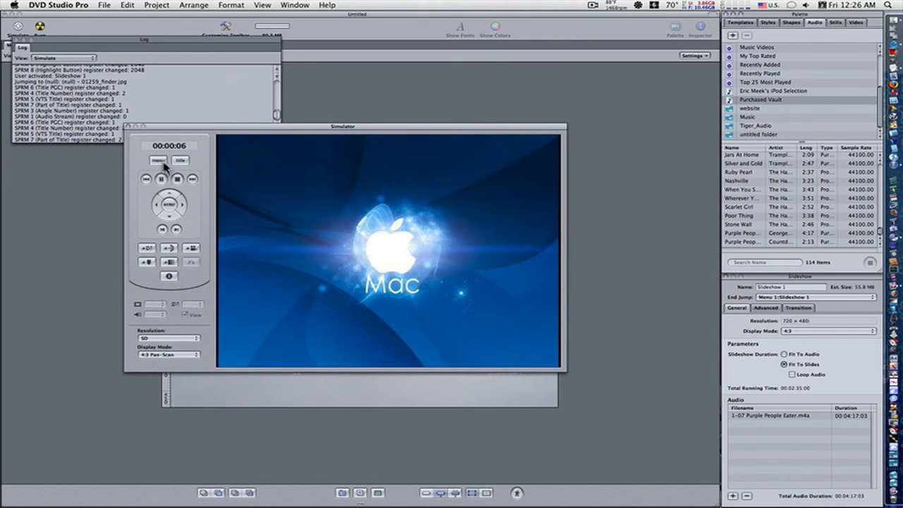
click(158, 160)
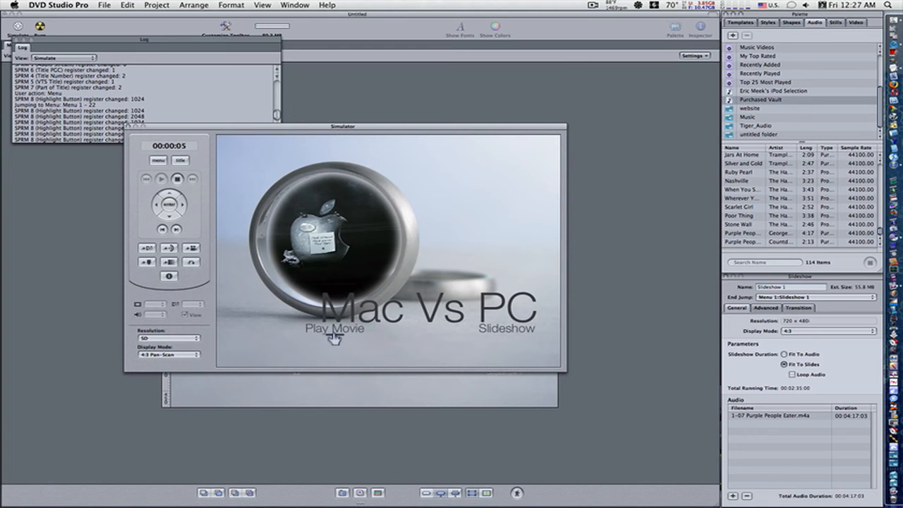
mouse_move(272, 331)
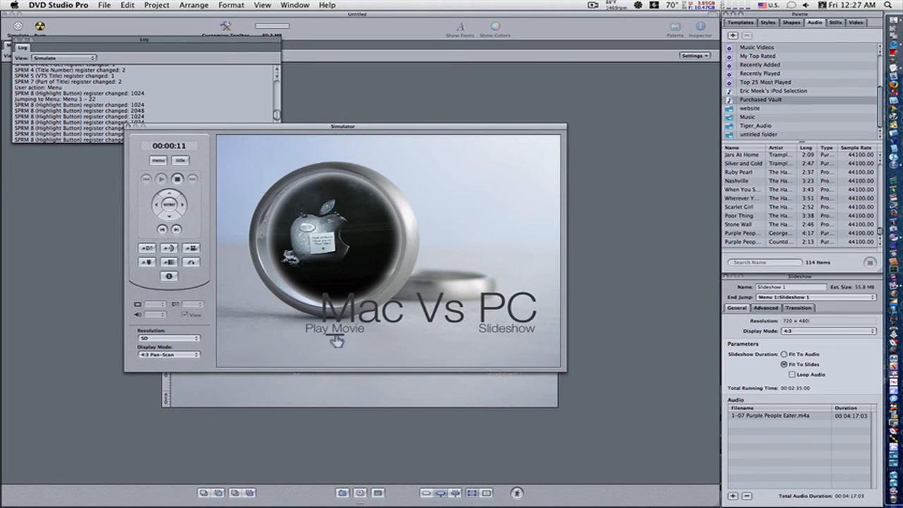
mouse_move(423, 348)
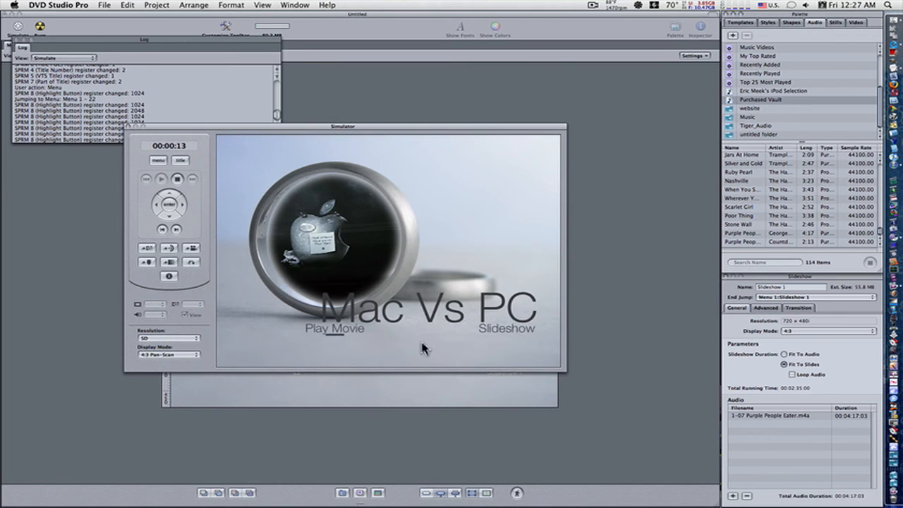
mouse_move(392, 338)
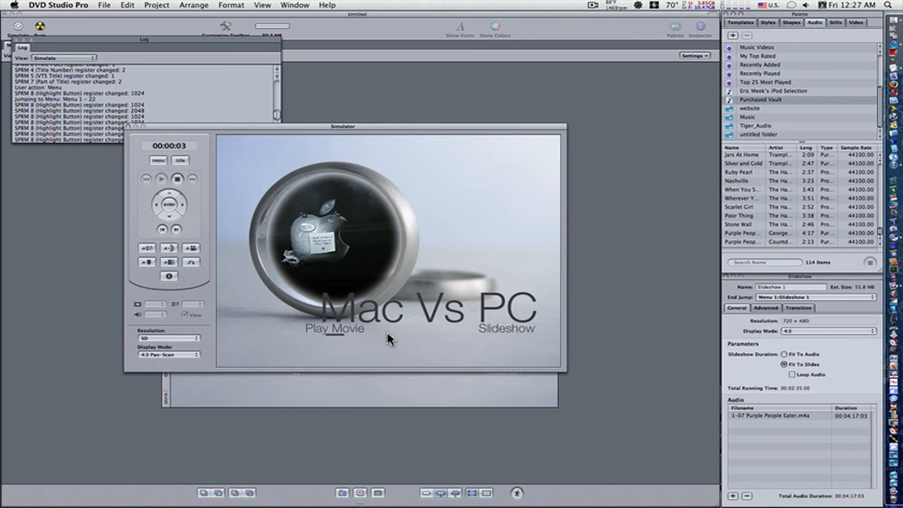
mouse_move(272, 262)
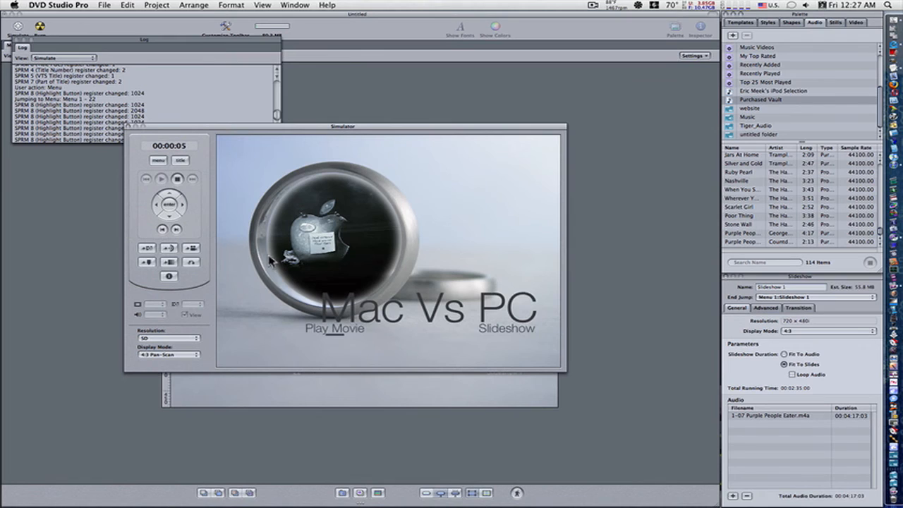
mouse_move(286, 303)
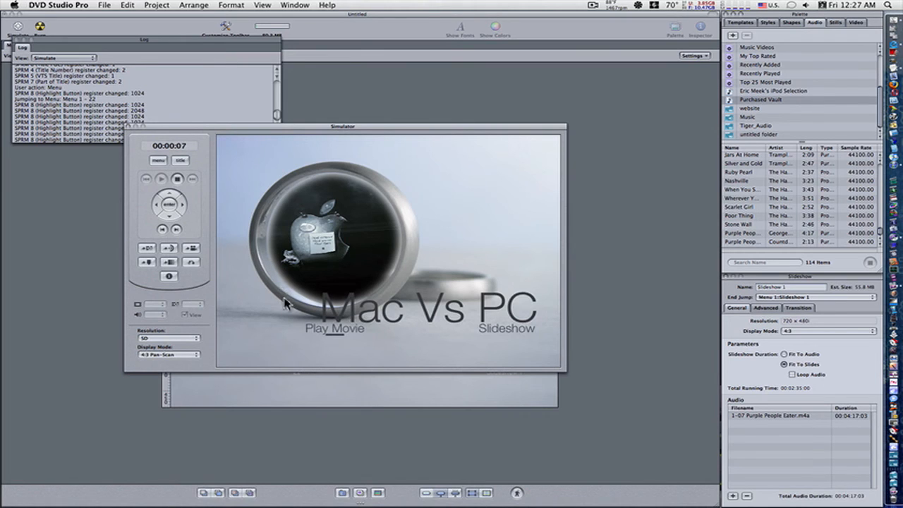
mouse_move(300, 336)
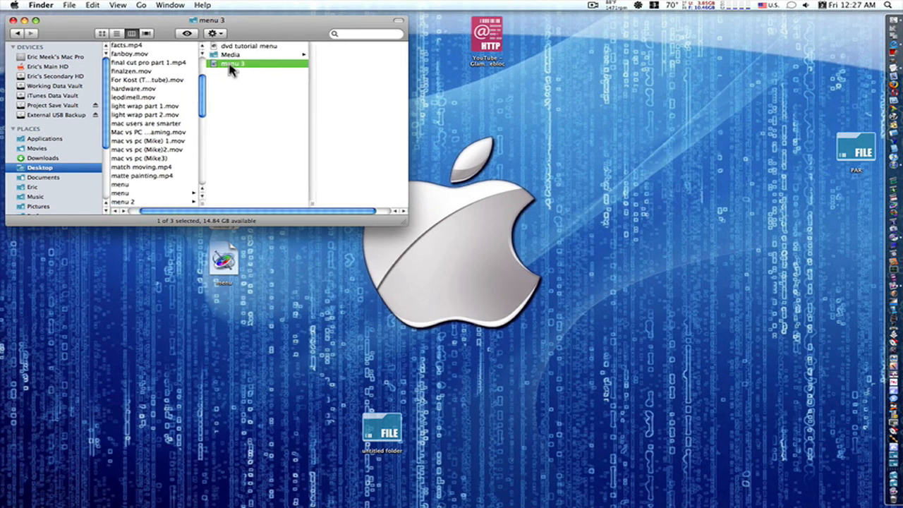
Open the 'menu 3' project from Finder in Motion
double_click(233, 63)
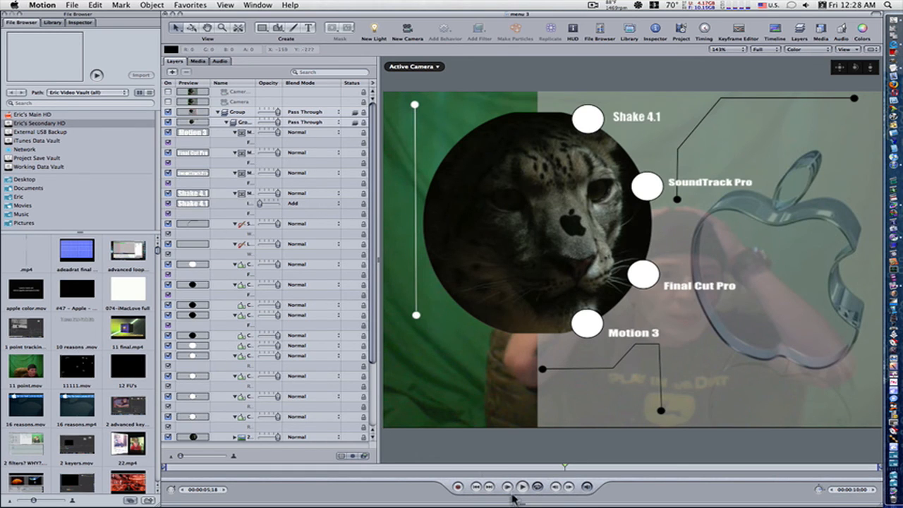
Play and stop the menu 3 animation, then quit Motion
click(521, 486)
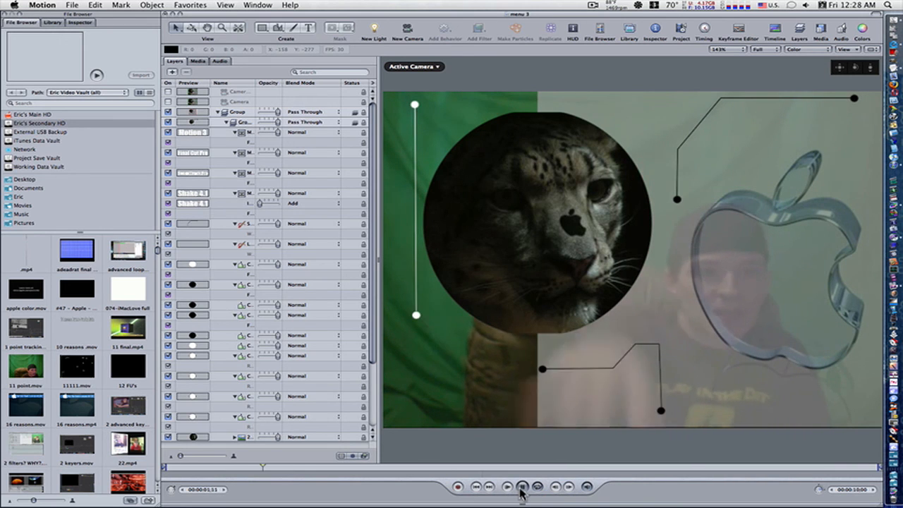
click(521, 487)
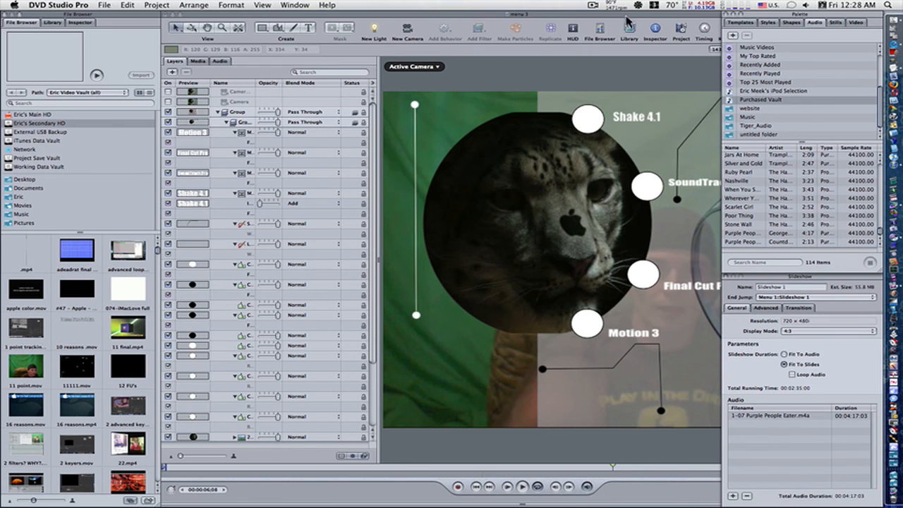
mouse_move(150, 26)
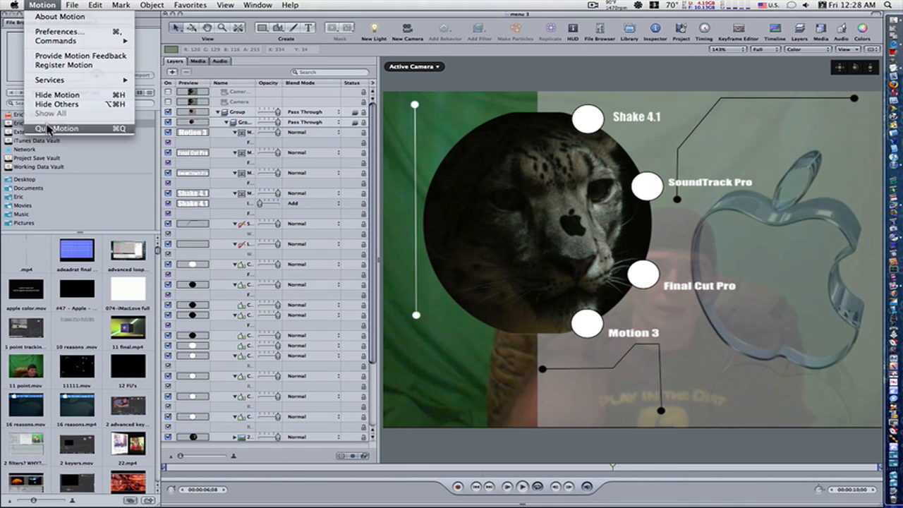
click(60, 128)
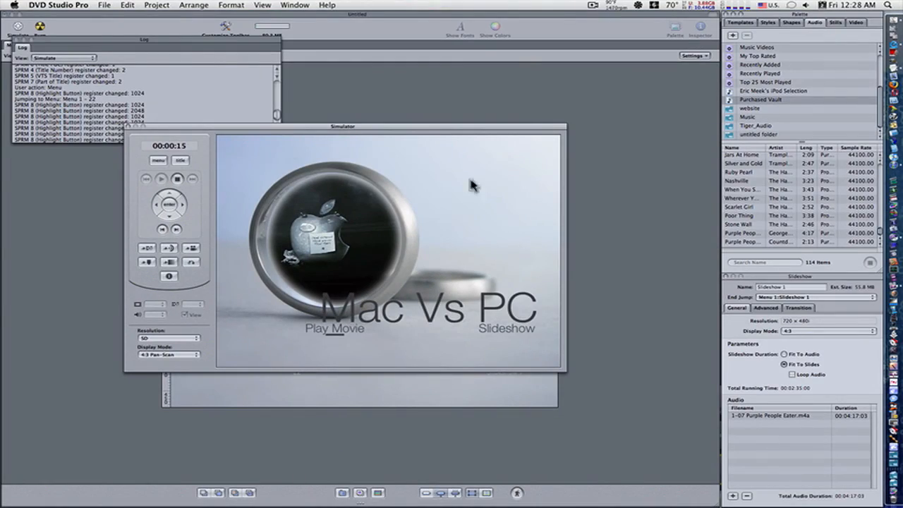
Close the Simulator and its log, and set encoding preferences to Encode on build
click(30, 39)
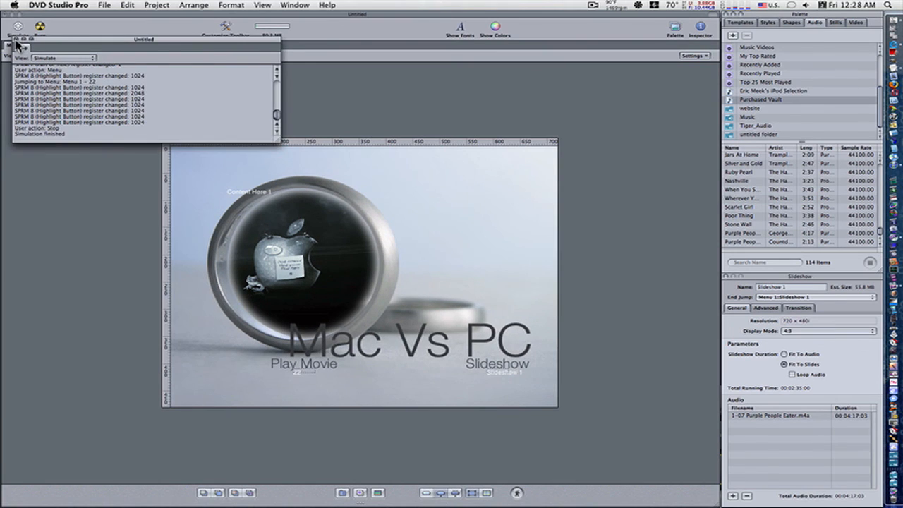
click(18, 29)
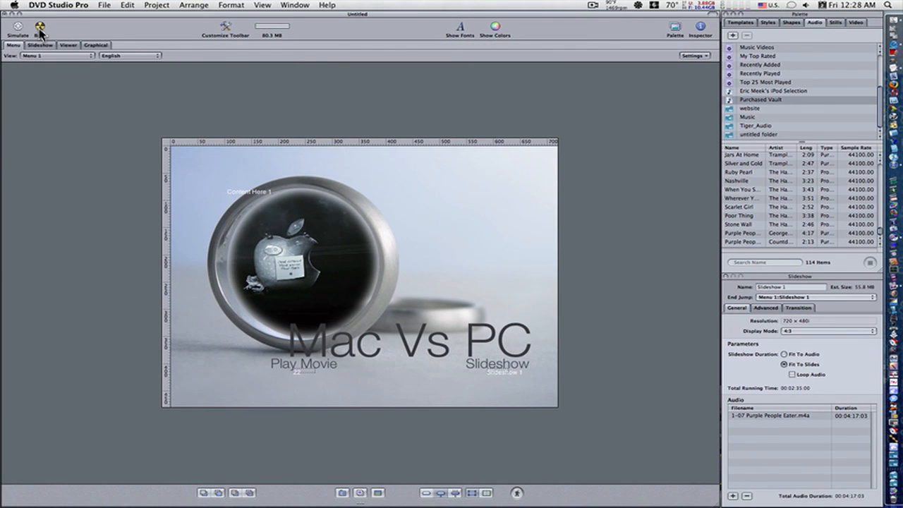
click(58, 5)
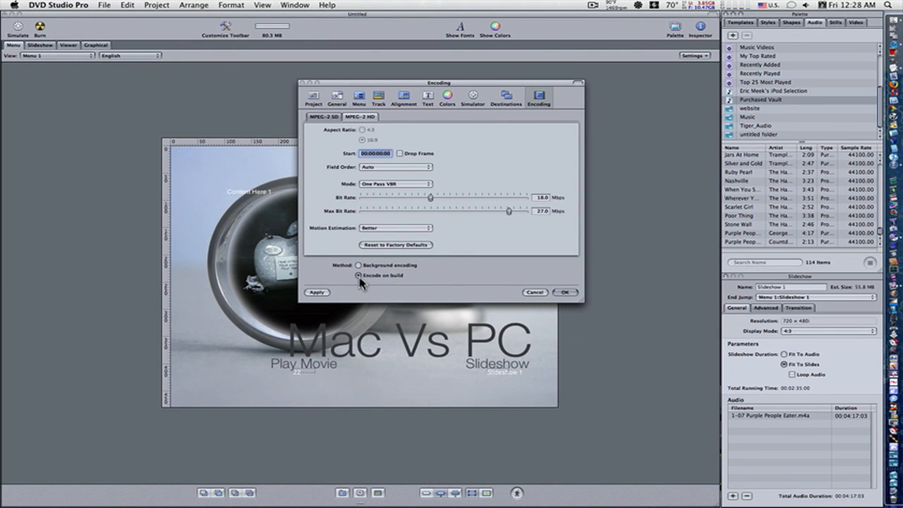
click(359, 264)
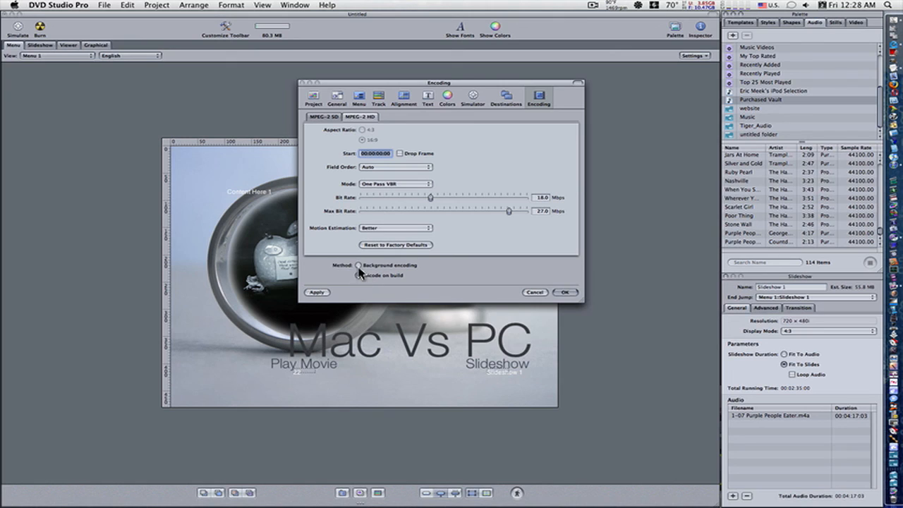
click(359, 275)
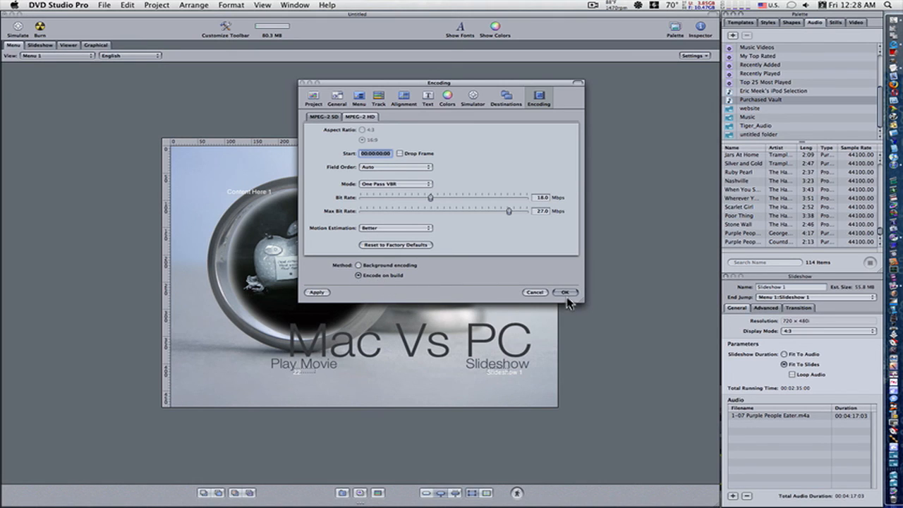
click(565, 292)
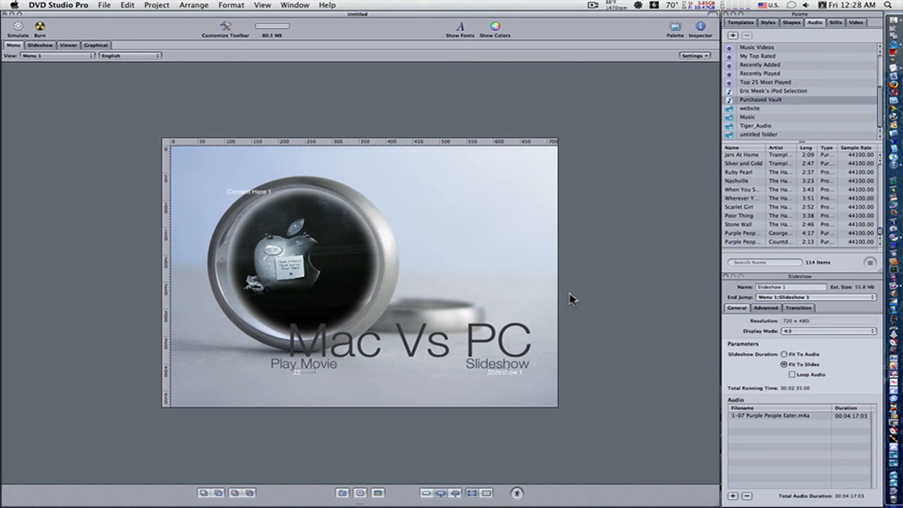